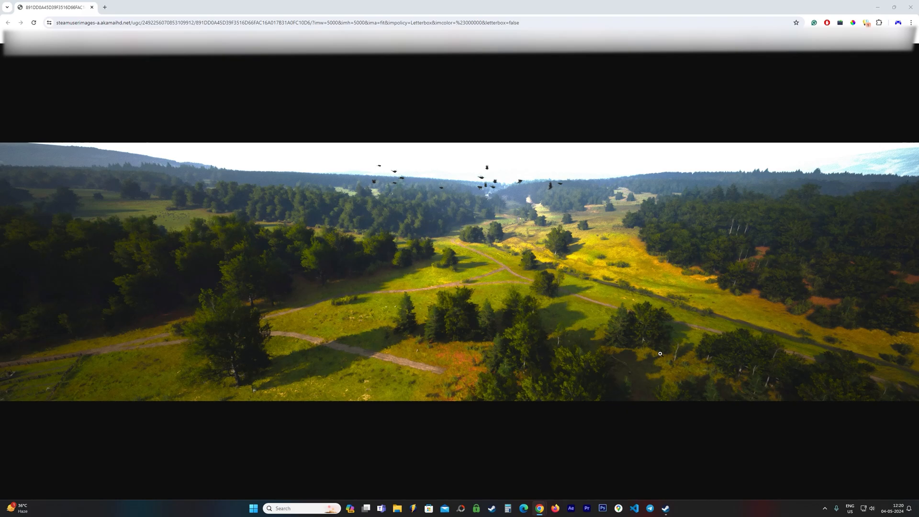
mouse_move(737, 428)
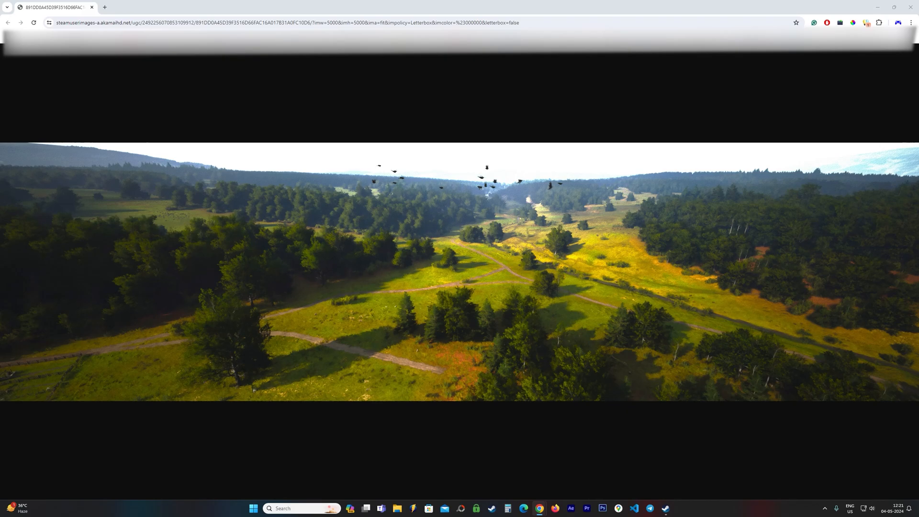
mouse_move(607, 477)
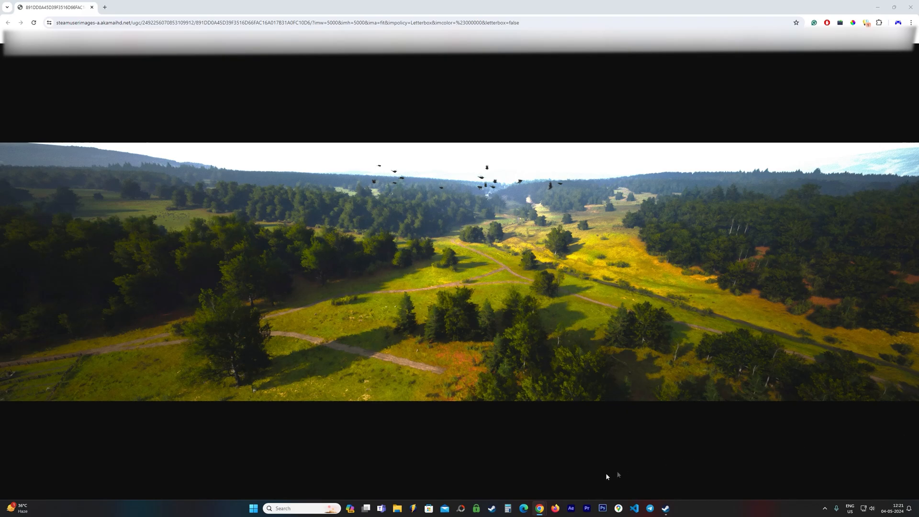
mouse_move(587, 473)
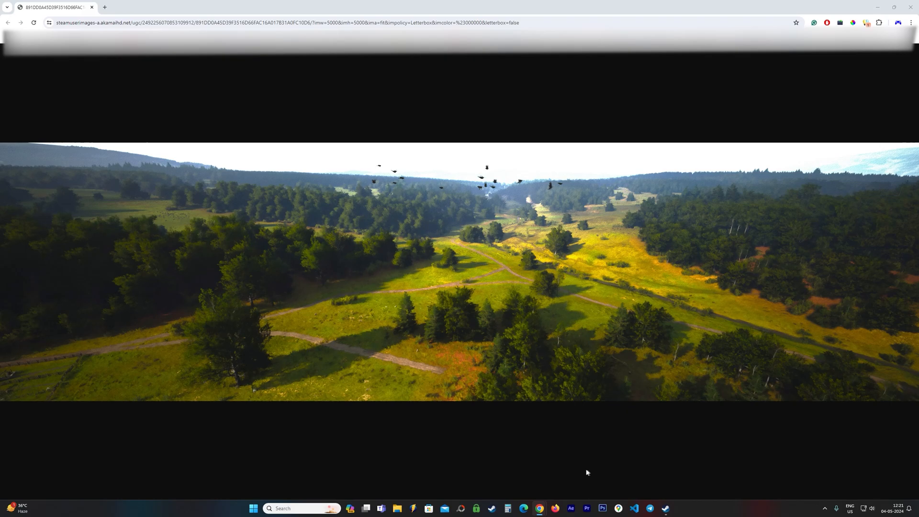
mouse_move(396, 508)
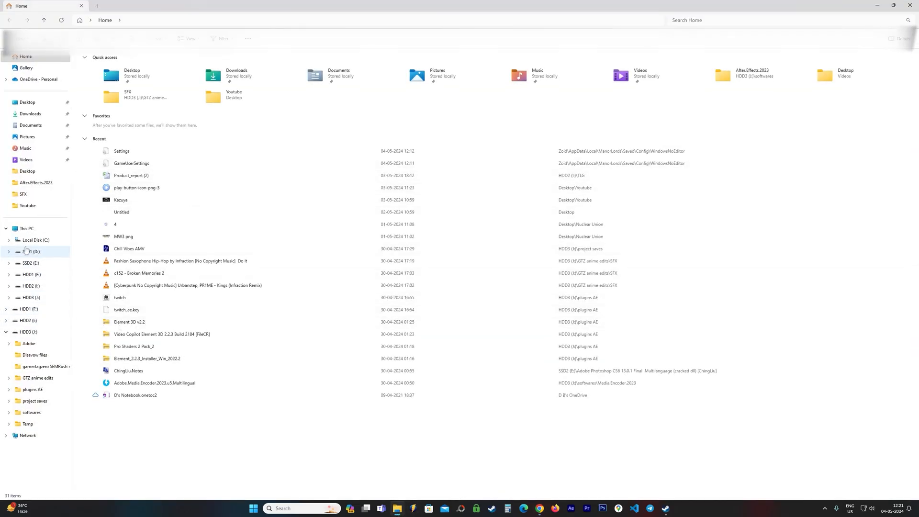
Navigate from Local Disk (C:) through Users into the personal user profile folder.
left_click(34, 239)
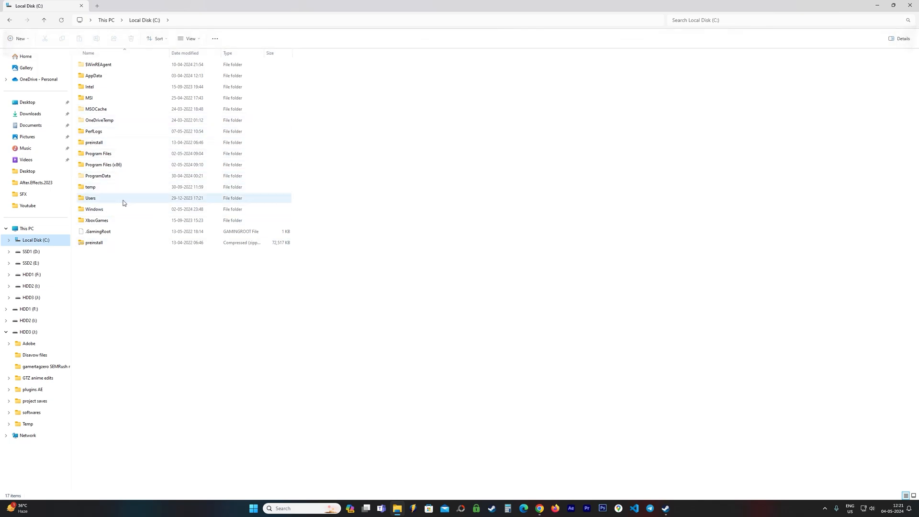
mouse_move(124, 202)
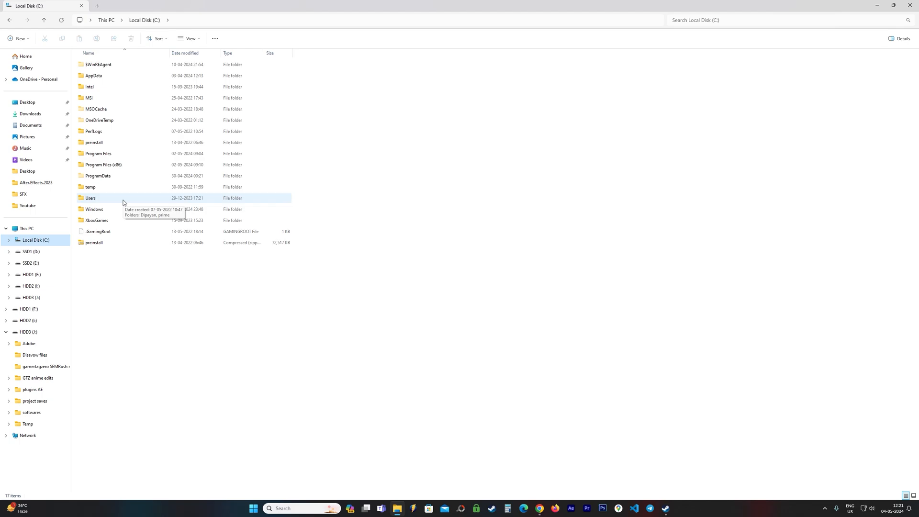
mouse_move(111, 205)
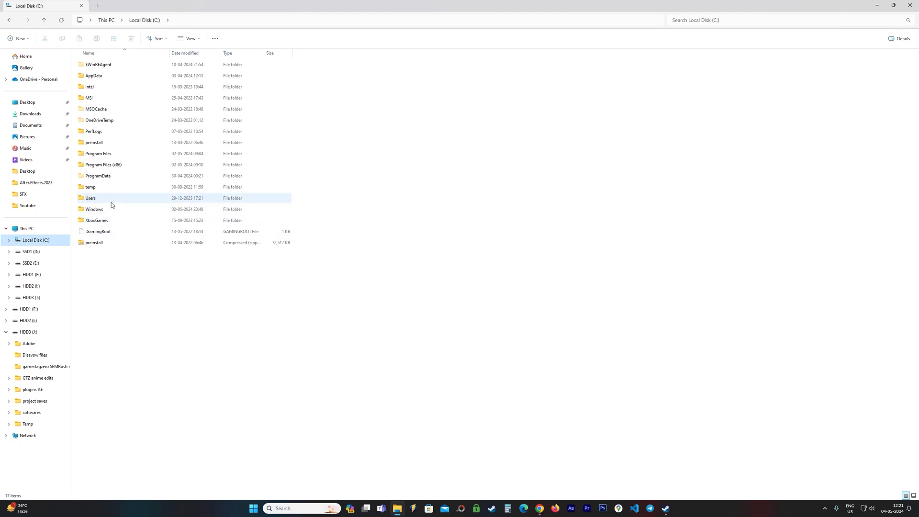
left_click(91, 197)
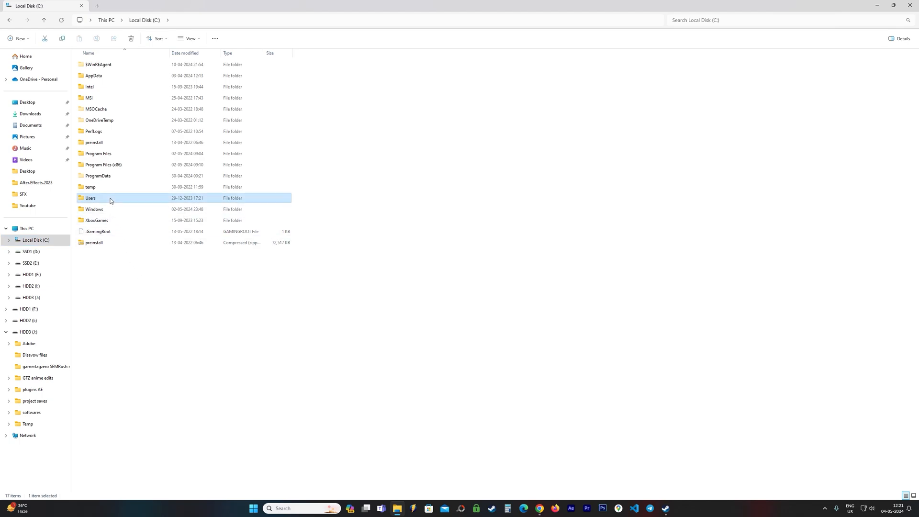
double_click(90, 197)
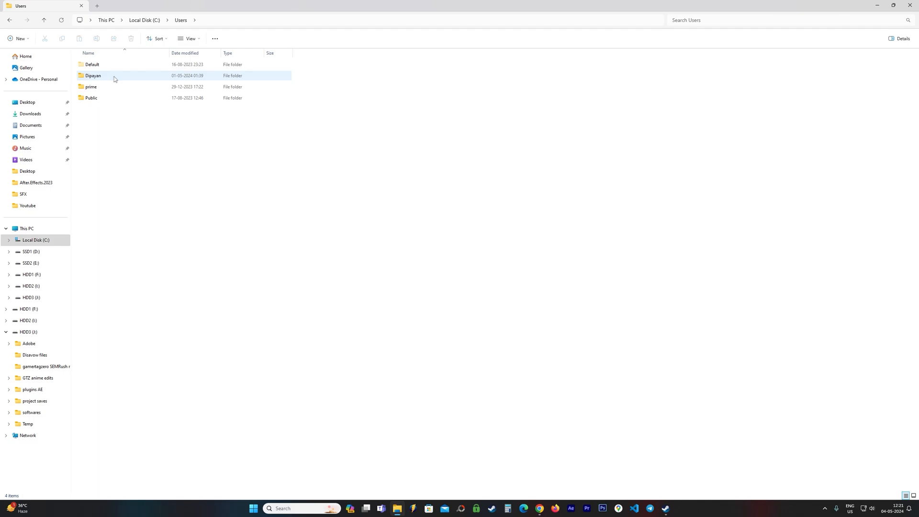
mouse_move(102, 76)
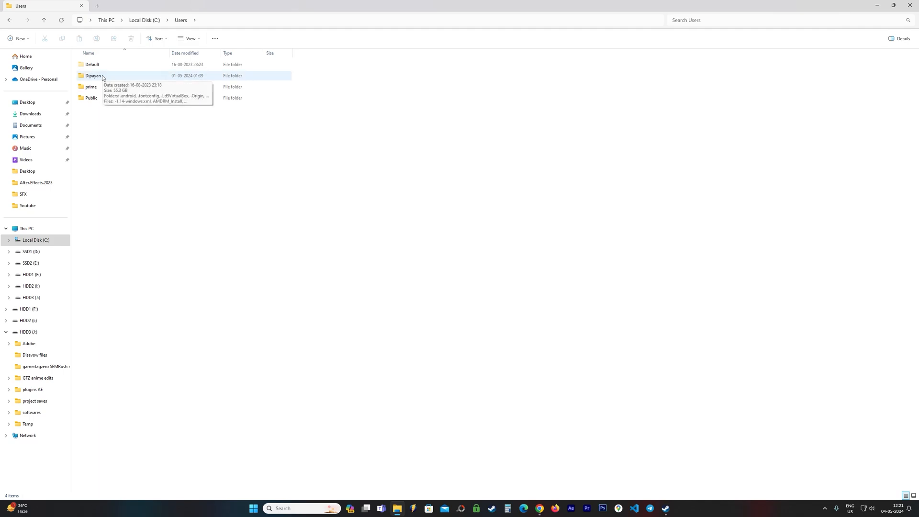
mouse_move(117, 78)
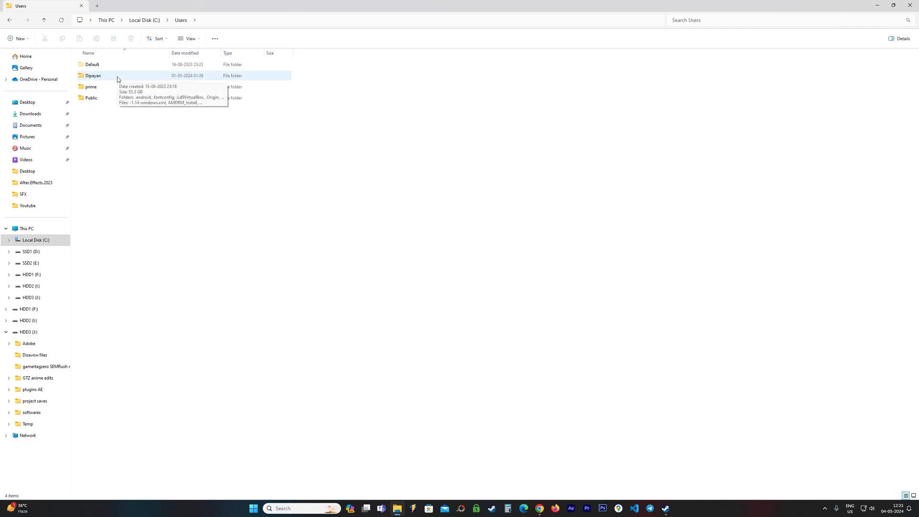
double_click(93, 75)
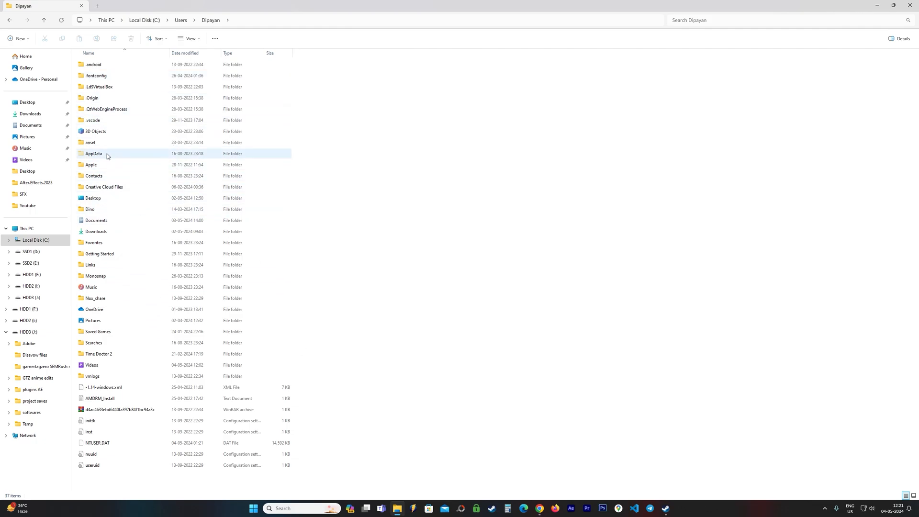
mouse_move(121, 154)
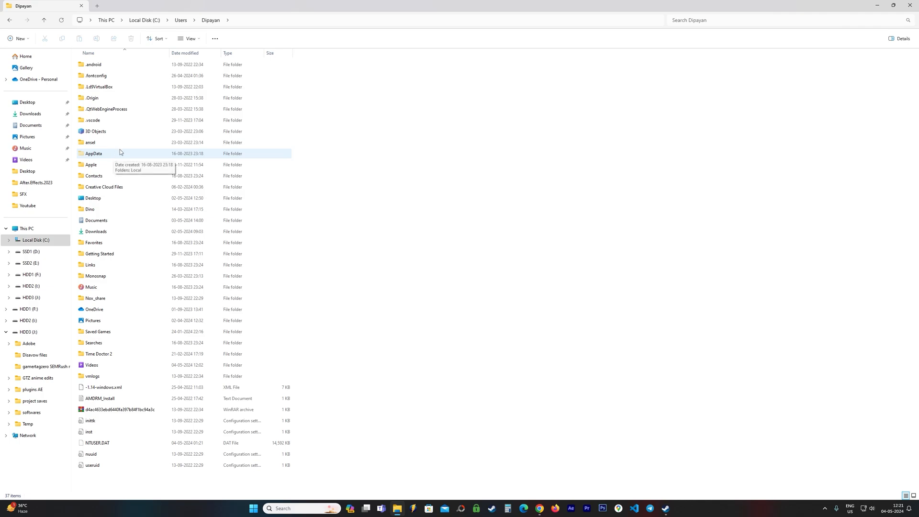
Show the View options to confirm Hidden items is enabled.
left_click(187, 38)
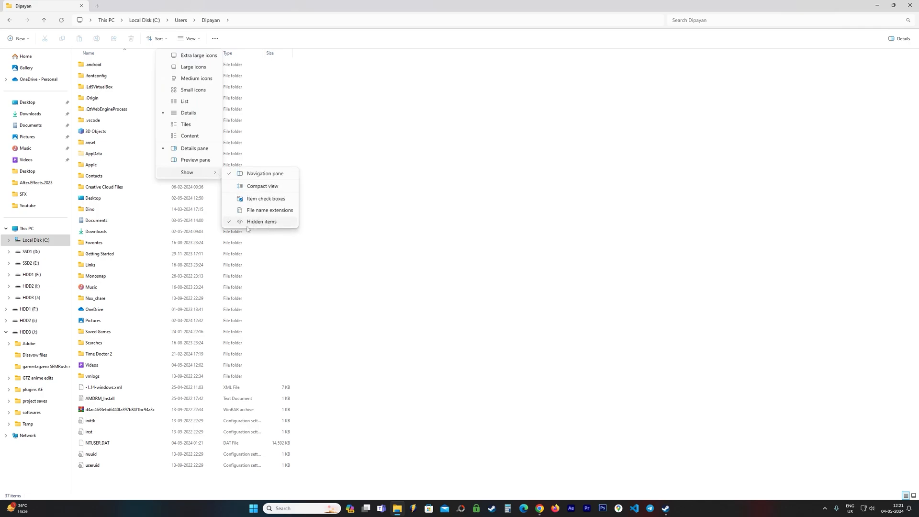
mouse_move(261, 221)
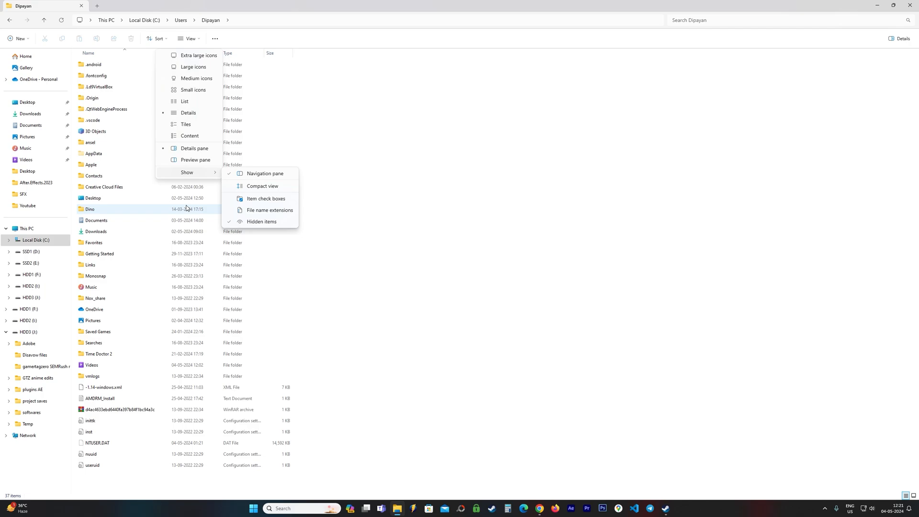
mouse_move(261, 221)
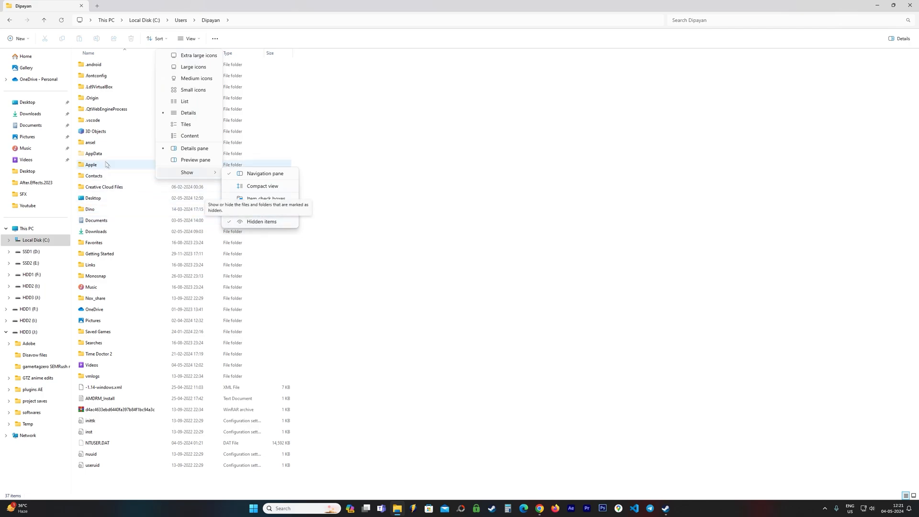
Navigate through AppData and Local into the ManorLords folder.
double_click(93, 153)
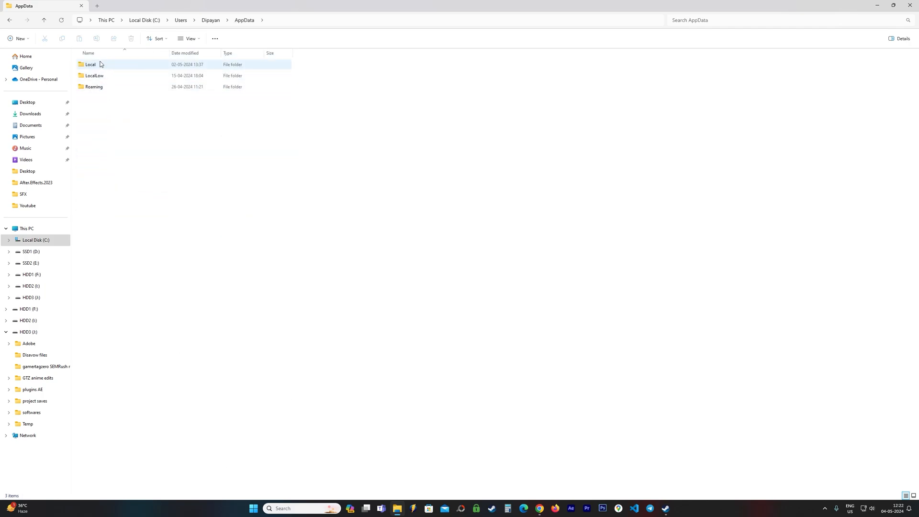
double_click(90, 64)
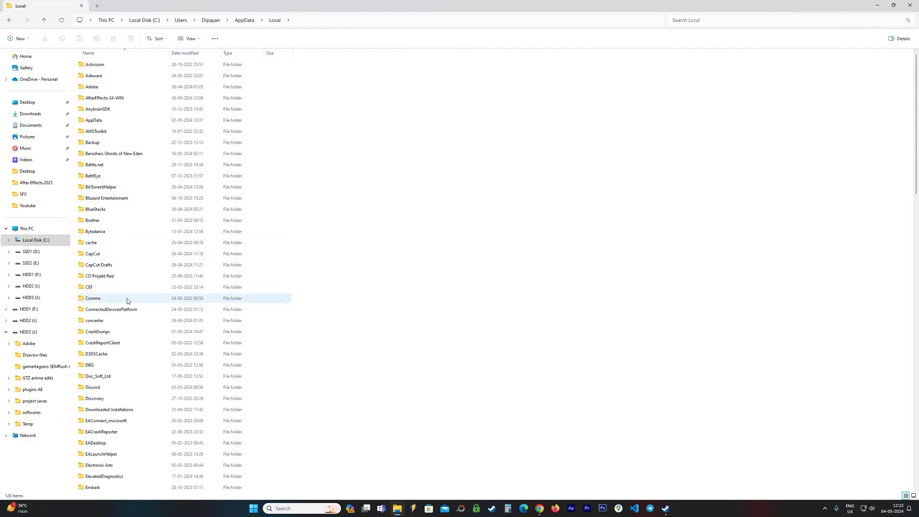
scroll("down", 3)
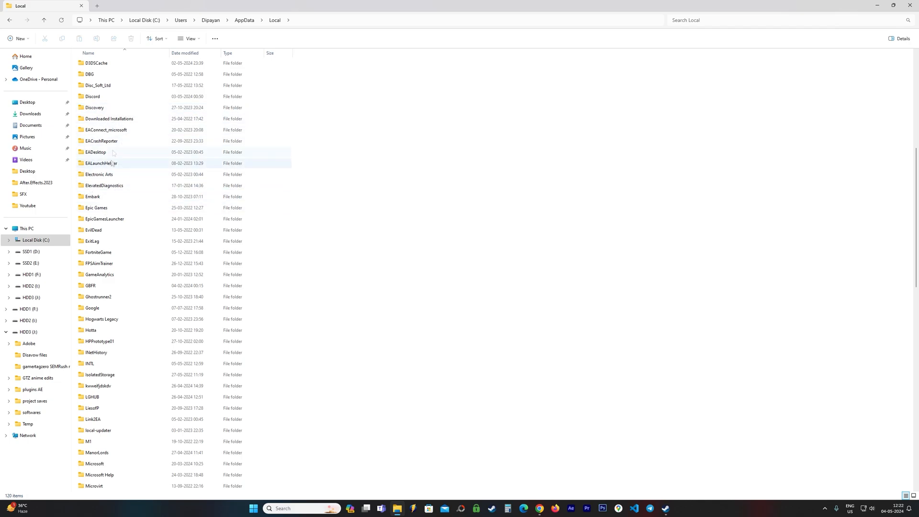
scroll("down", 3)
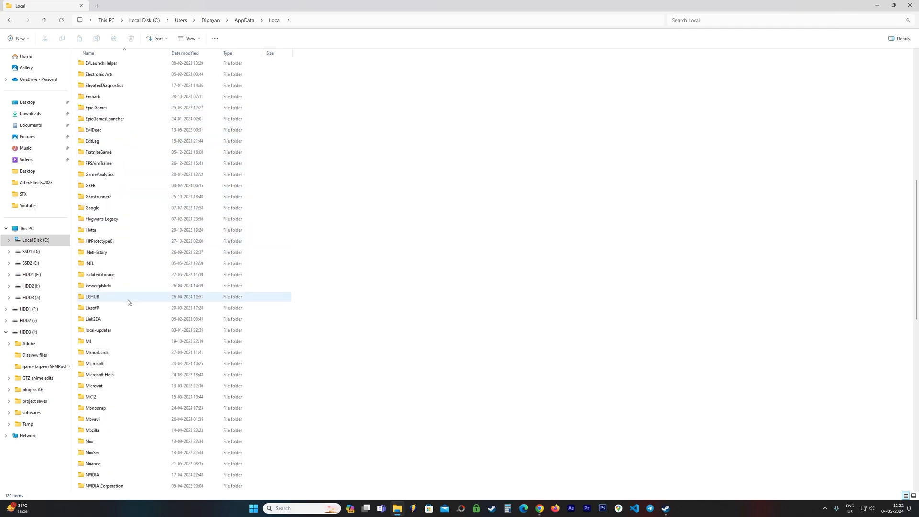
mouse_move(125, 355)
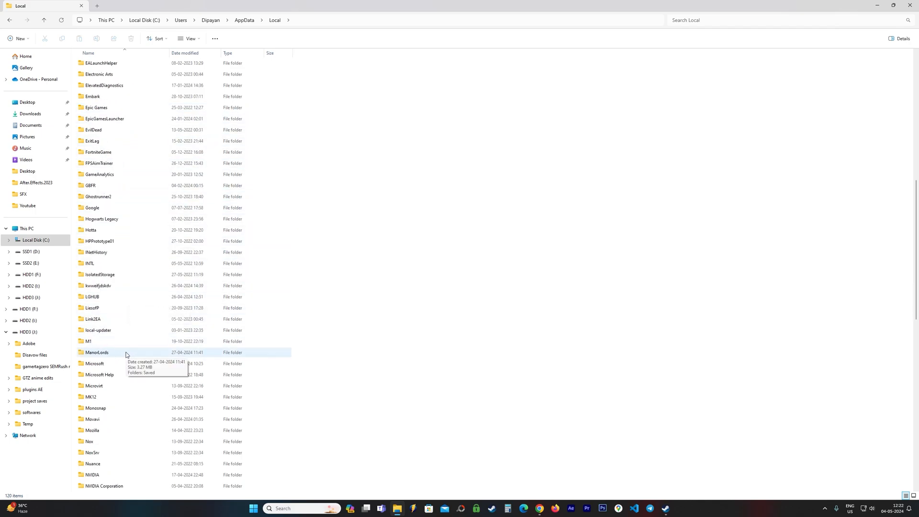
double_click(96, 352)
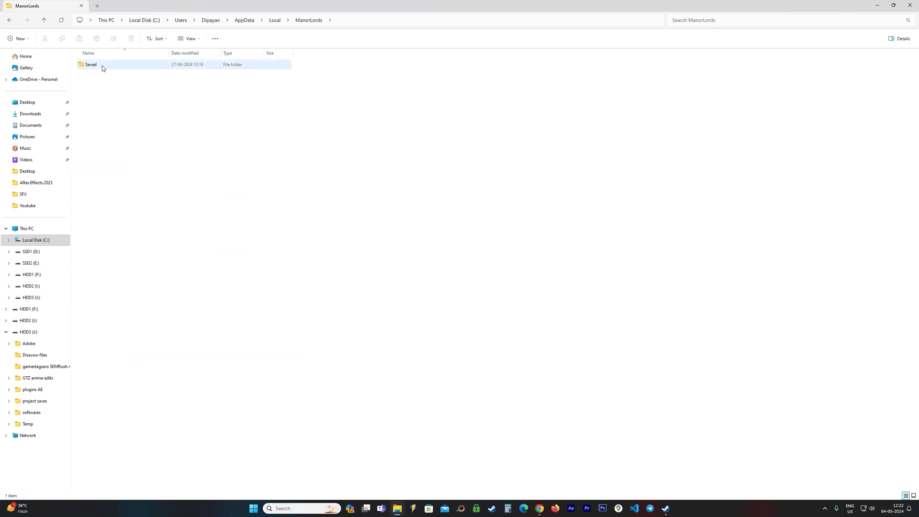
Continue through Saved and Config into WindowsNoEditor and select the Settings file.
double_click(91, 64)
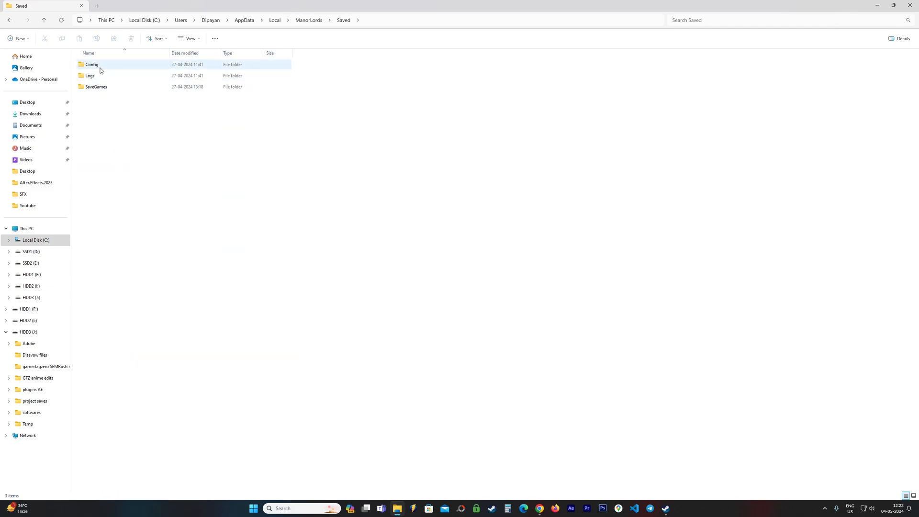
double_click(95, 87)
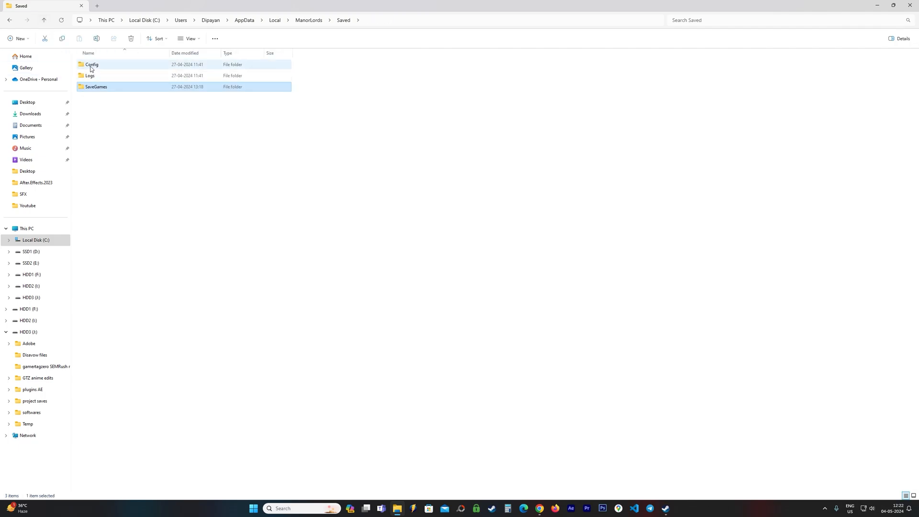
double_click(92, 64)
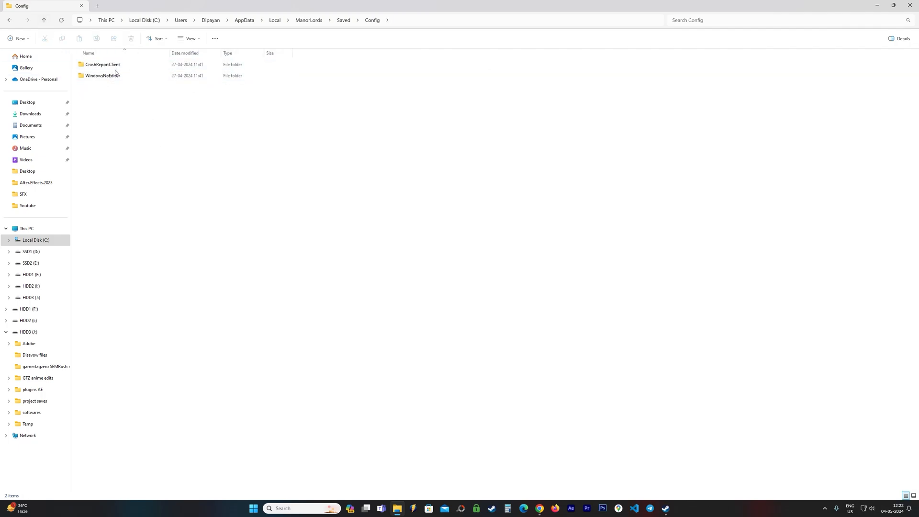
double_click(103, 75)
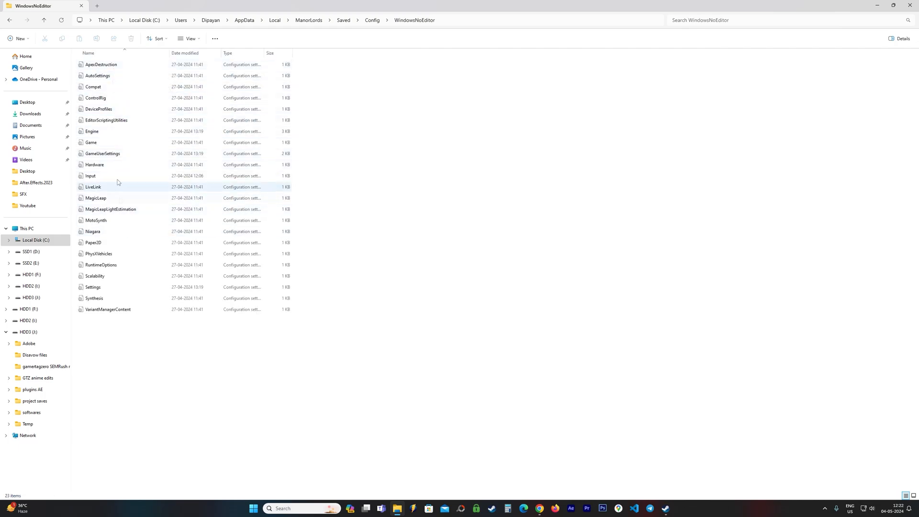
left_click(93, 286)
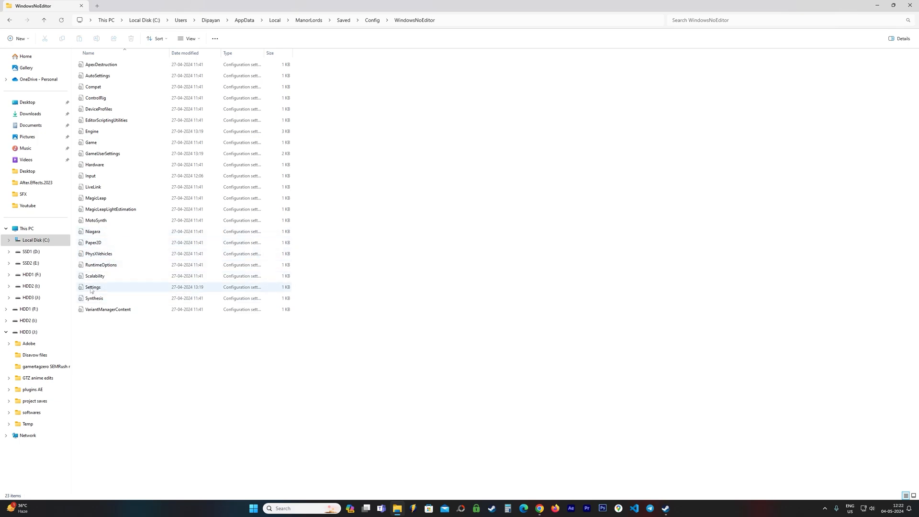
Edit Settings.ini in Notepad, erasing the fsr value after ML.aaMode=.
double_click(93, 287)
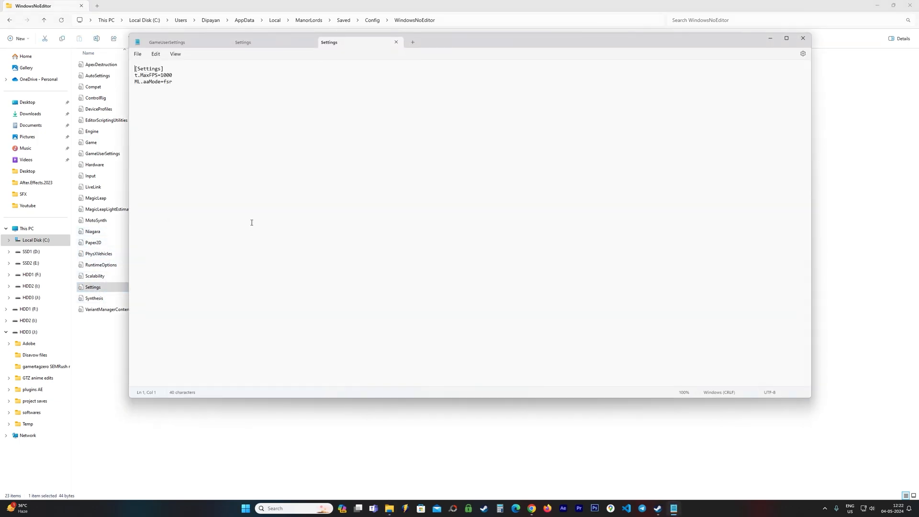
mouse_move(279, 207)
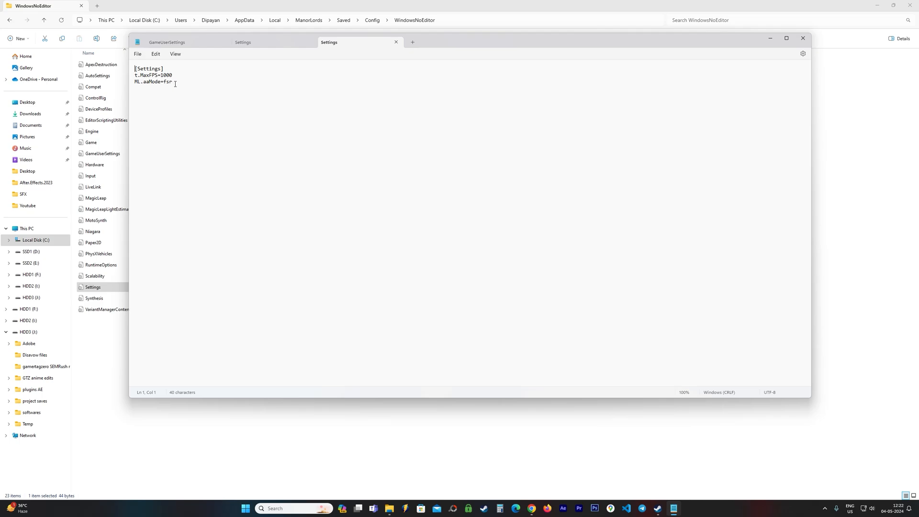
left_click(172, 81)
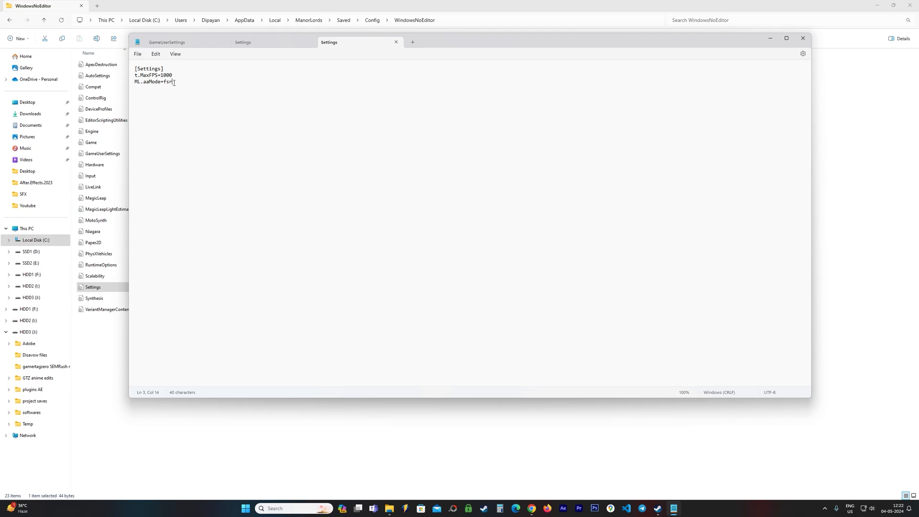
type("\\")
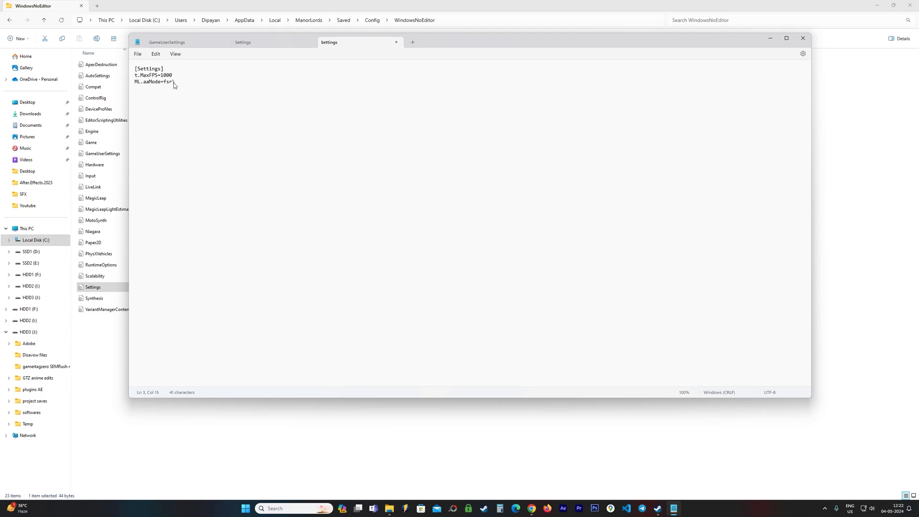
key("Backspace")
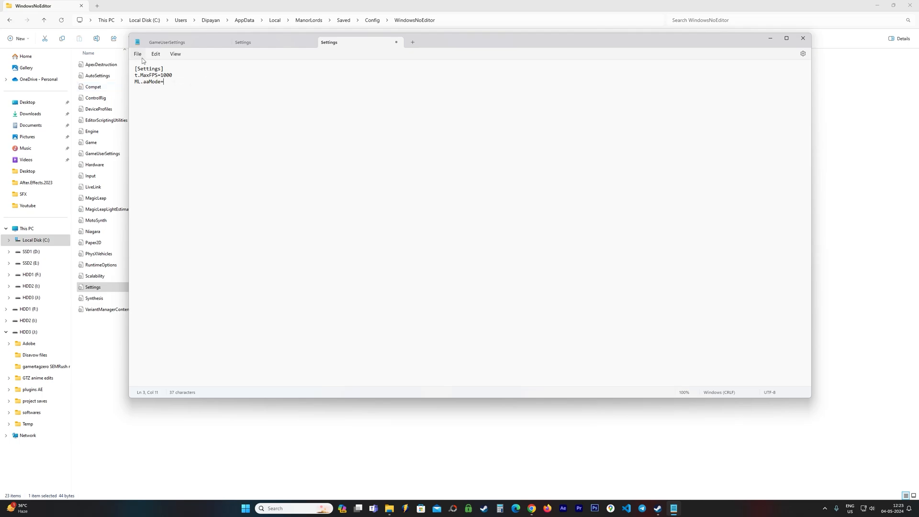
mouse_move(562, 66)
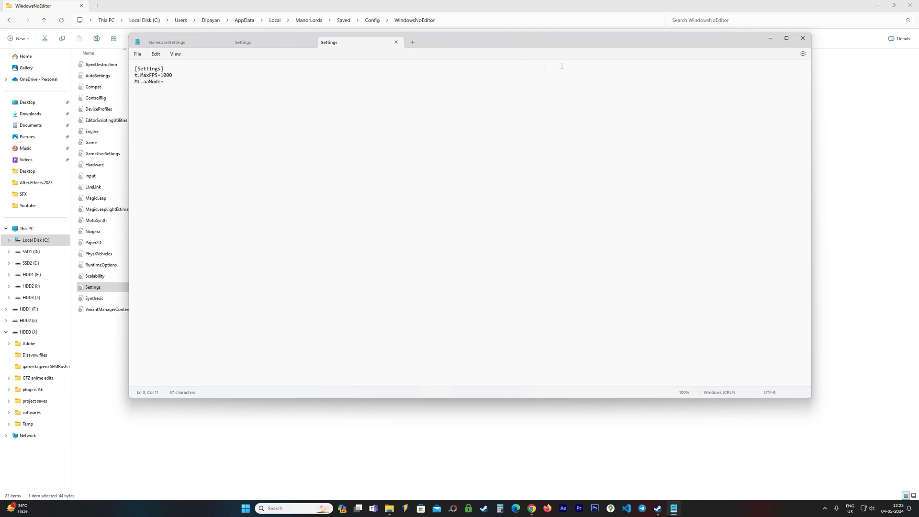
Close Notepad and search 'manor' from the taskbar to launch Manor Lords.
left_click(803, 38)
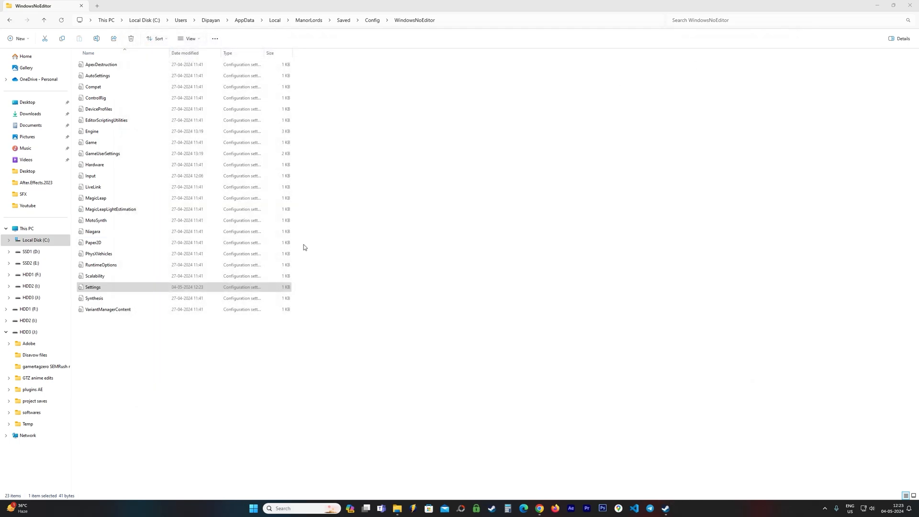
mouse_move(300, 509)
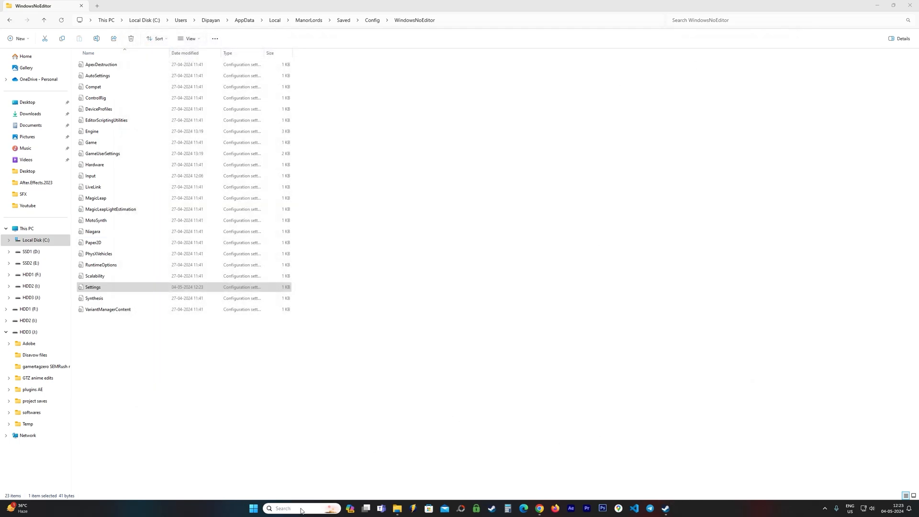
left_click(253, 509)
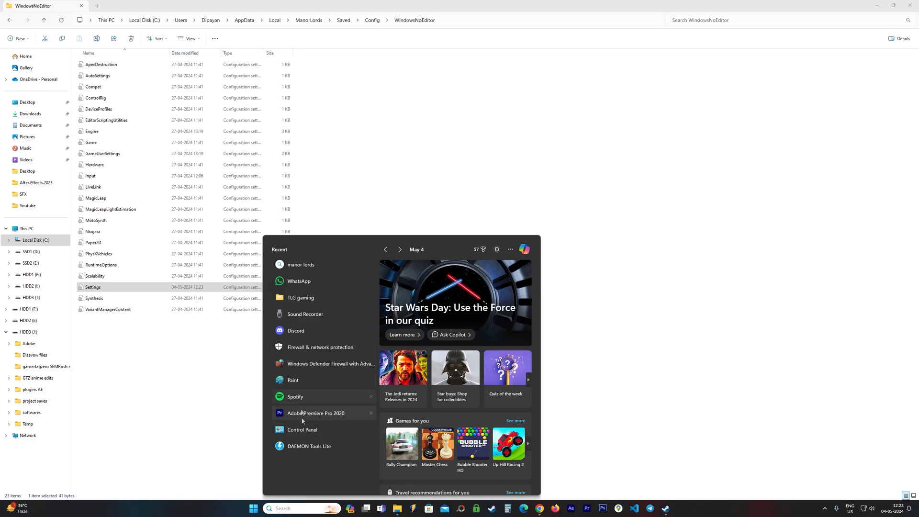
type("mn")
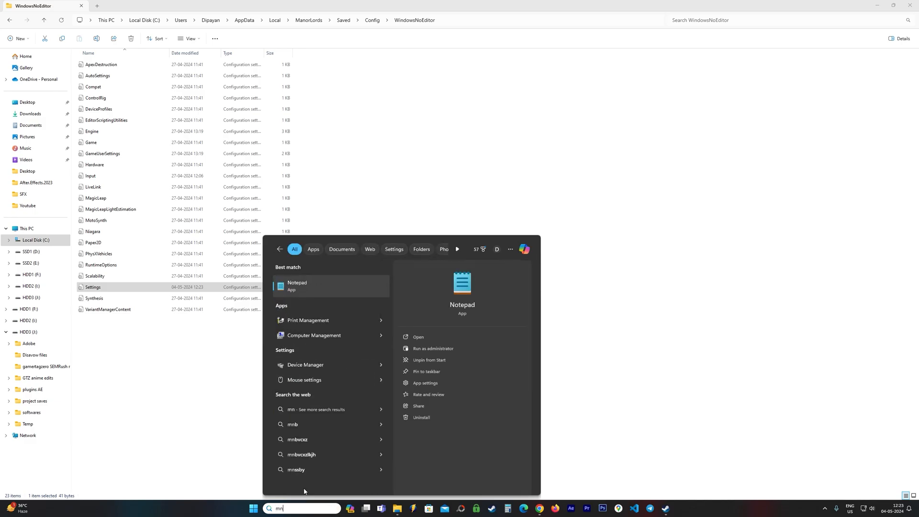
type("anor")
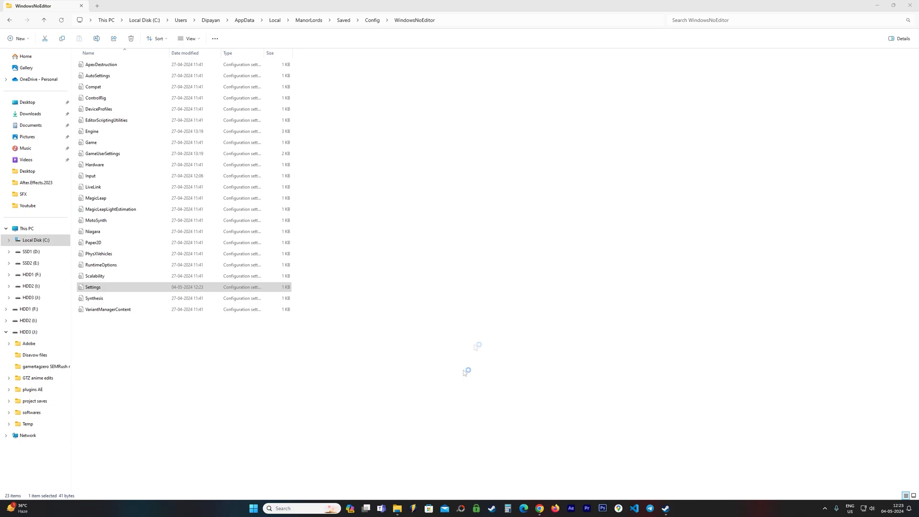
mouse_move(520, 276)
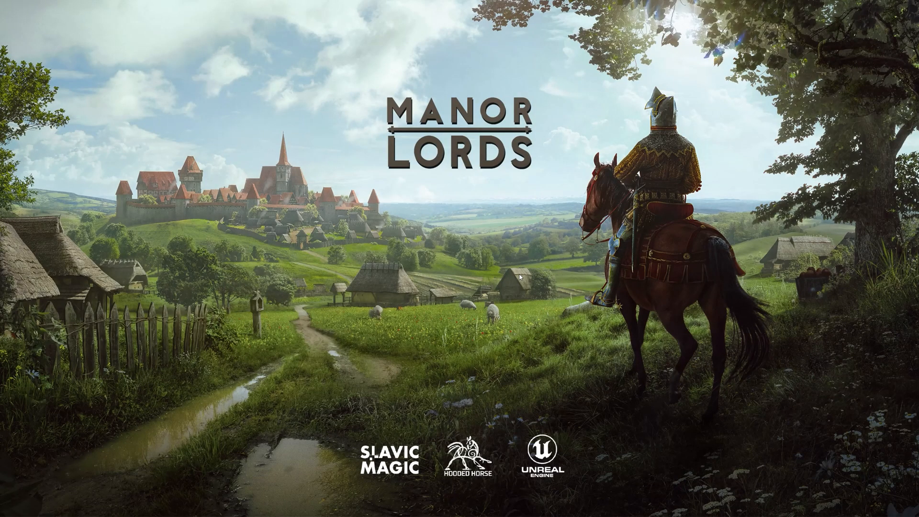
mouse_move(506, 261)
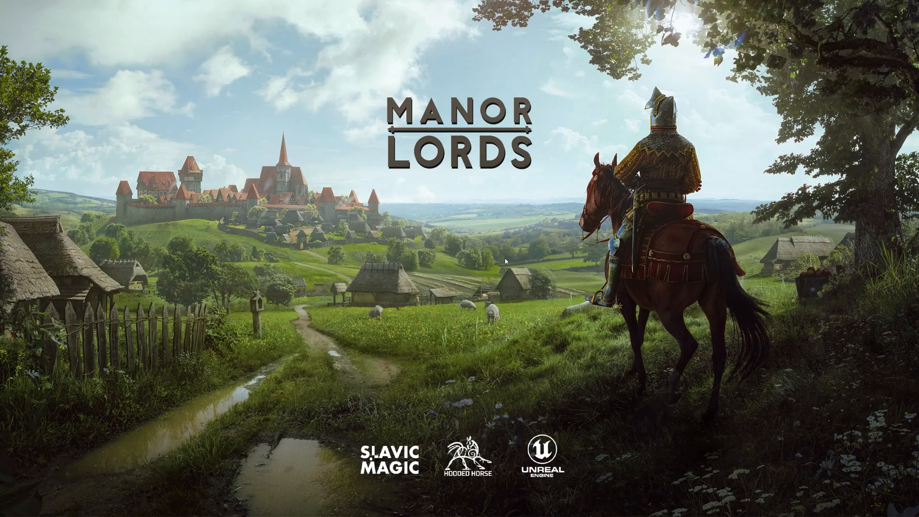
mouse_move(494, 307)
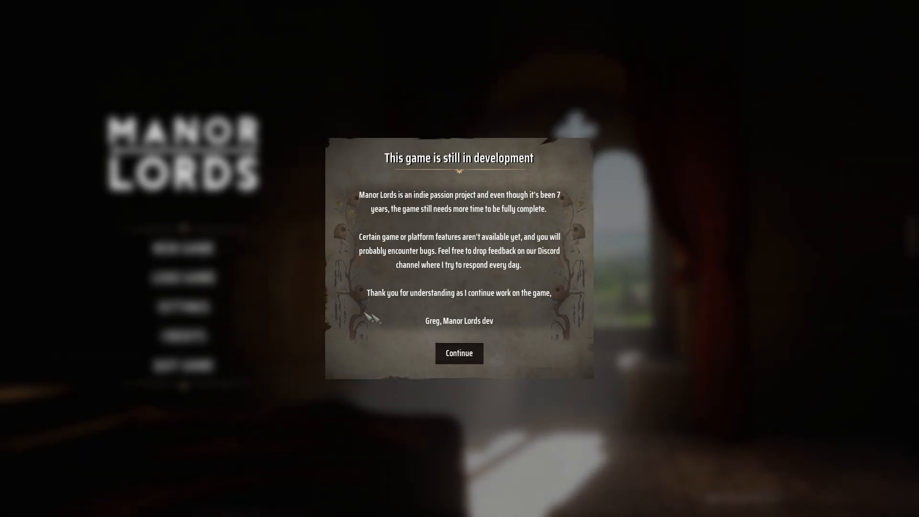
Continue past the early-development notice to the main menu.
left_click(459, 354)
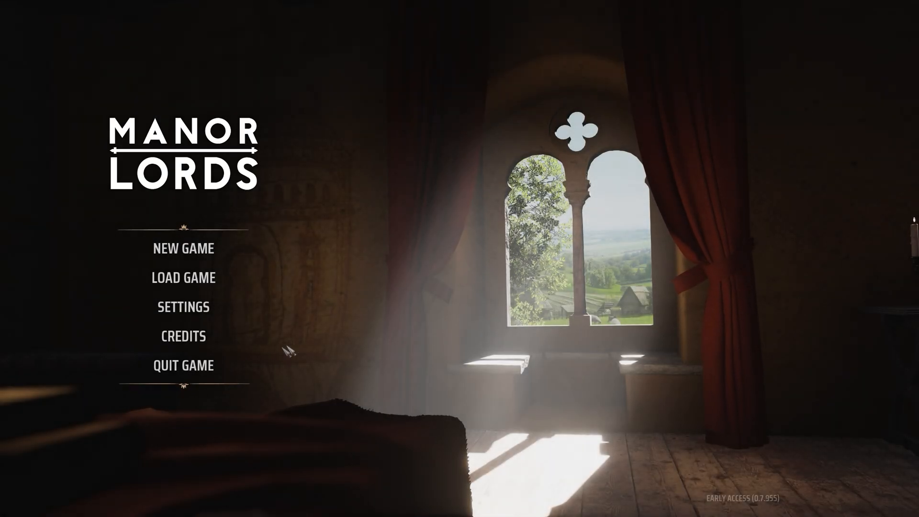
mouse_move(361, 302)
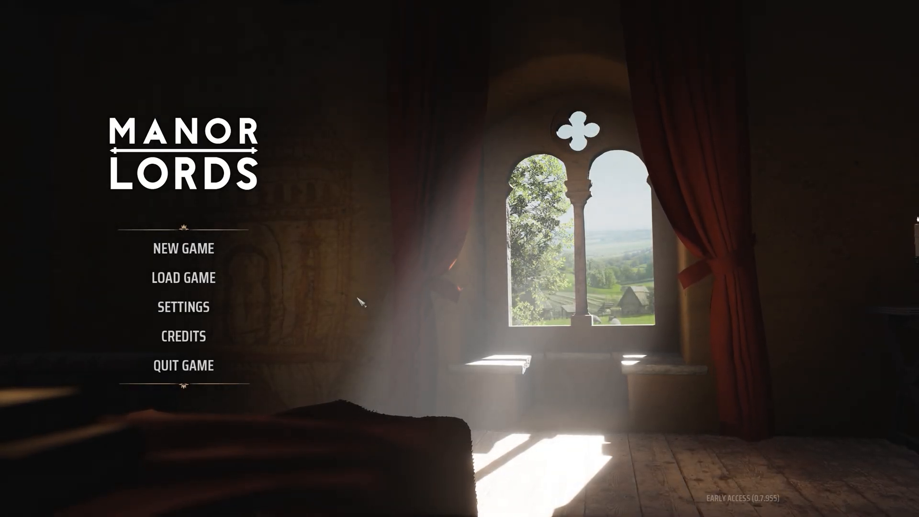